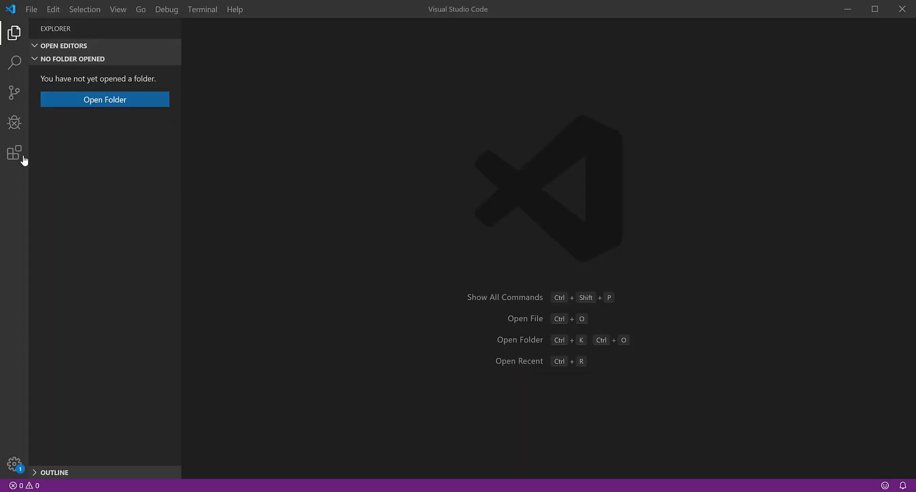
Install the Workflows4z extension from the Extensions marketplace after searching 'work'.
click(14, 153)
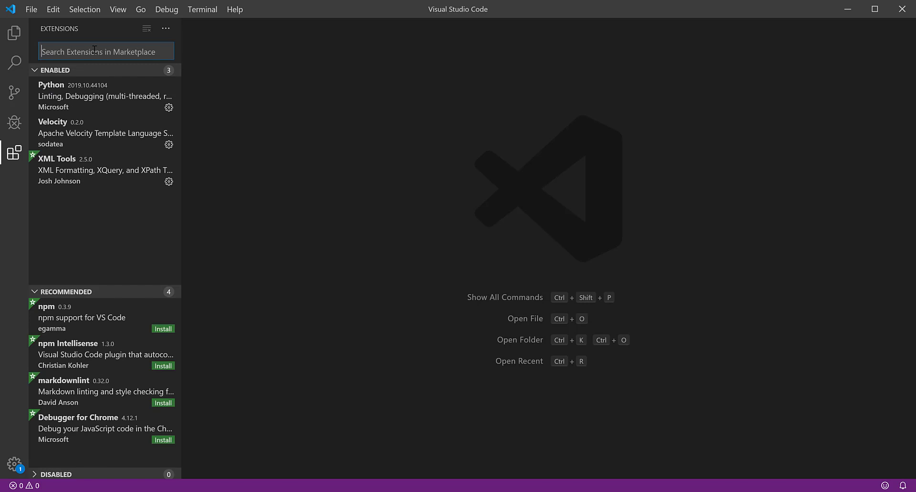
text(workflows4z)
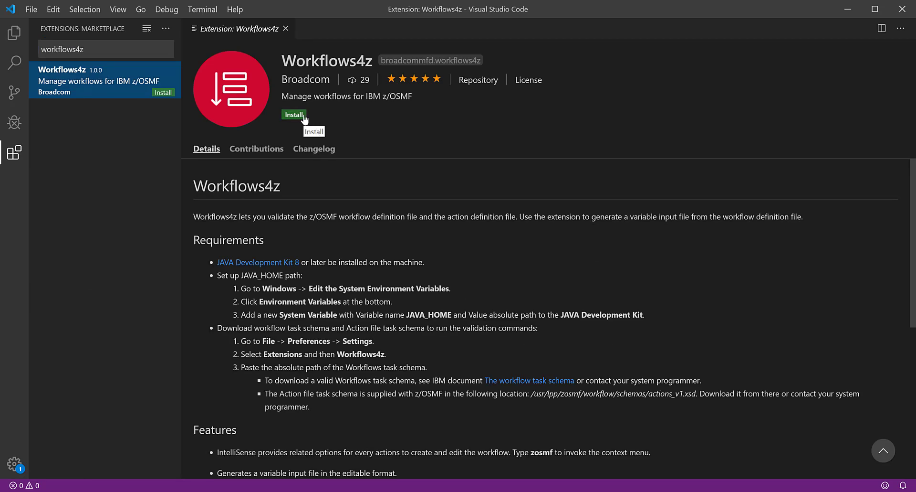
click(294, 114)
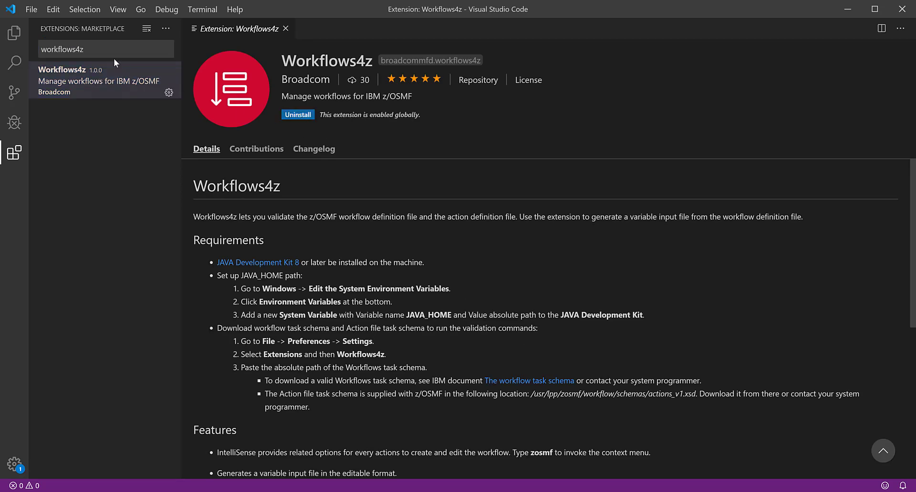
Navigate the user settings to Extensions > Workflows4z via File > Preferences > Settings.
click(30, 9)
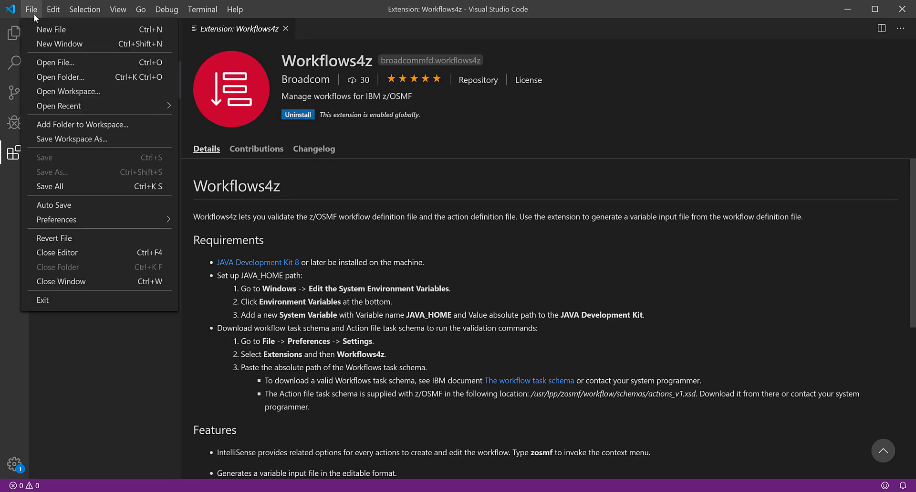
mouse_move(70, 204)
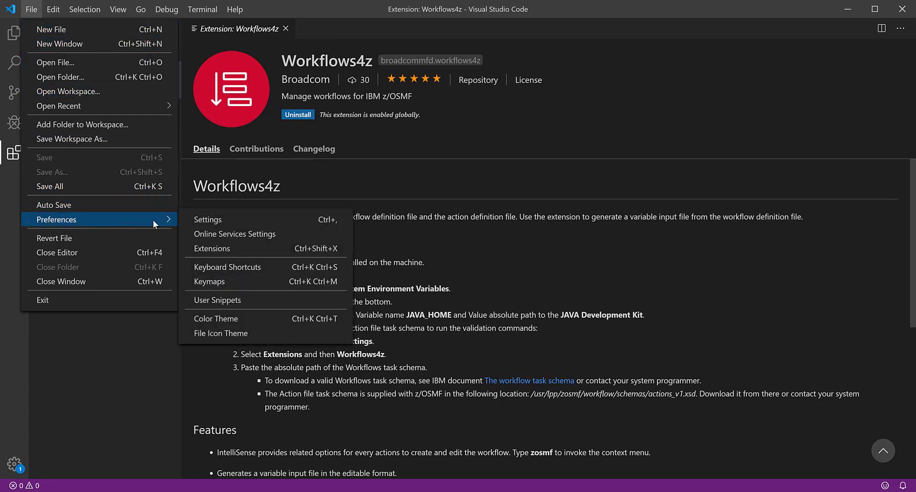
click(208, 219)
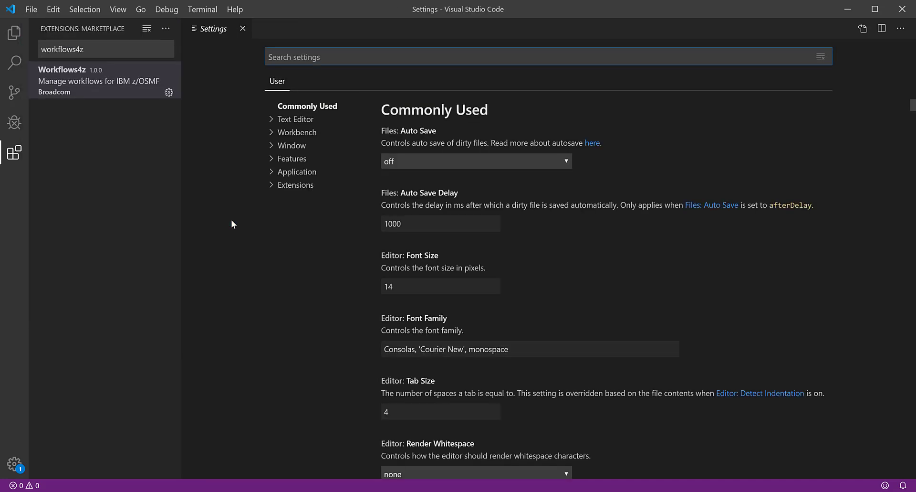
click(297, 185)
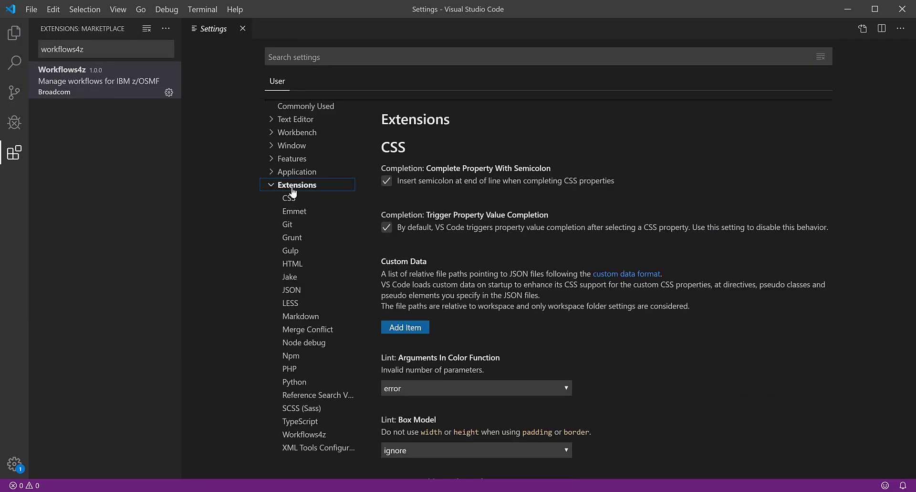
mouse_move(295, 361)
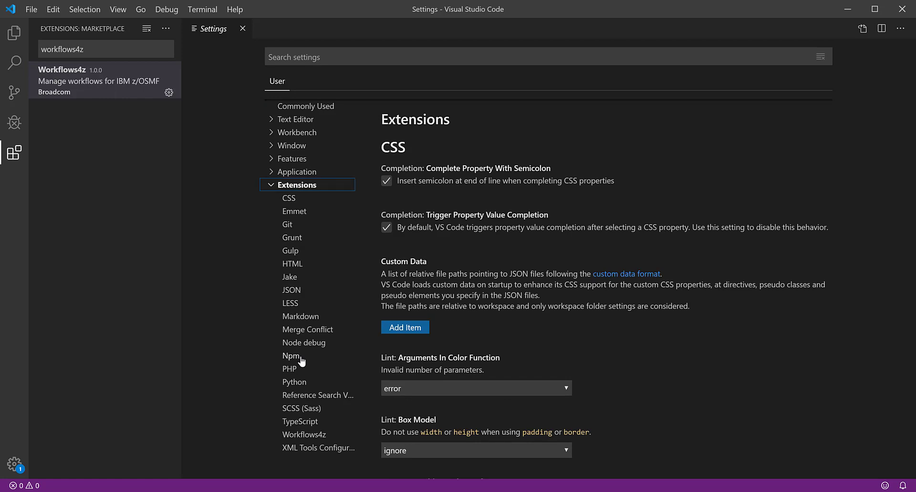
mouse_move(303, 437)
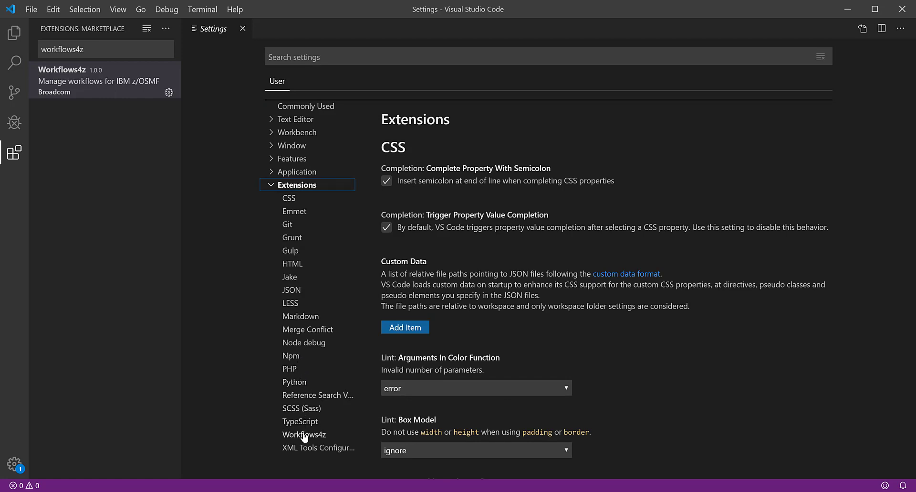
click(303, 433)
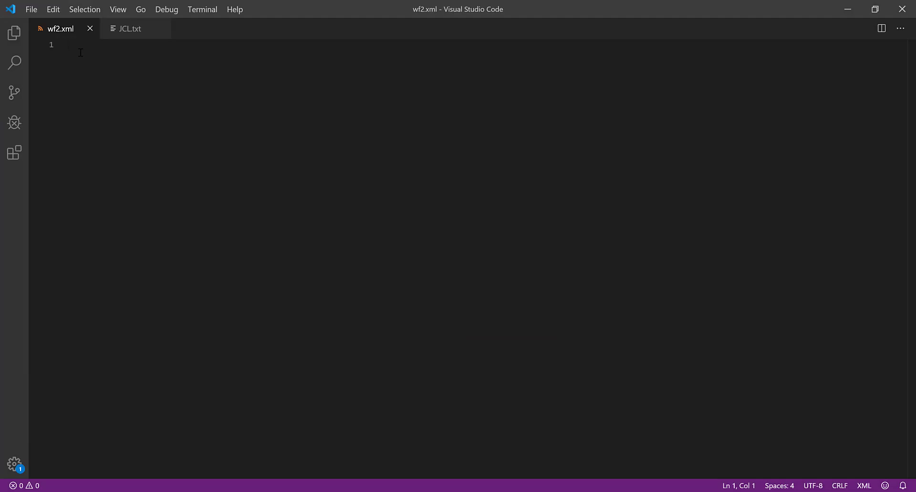
Insert the zosmfWorkflow template snippet into wf2.xml.
text(zosmf)
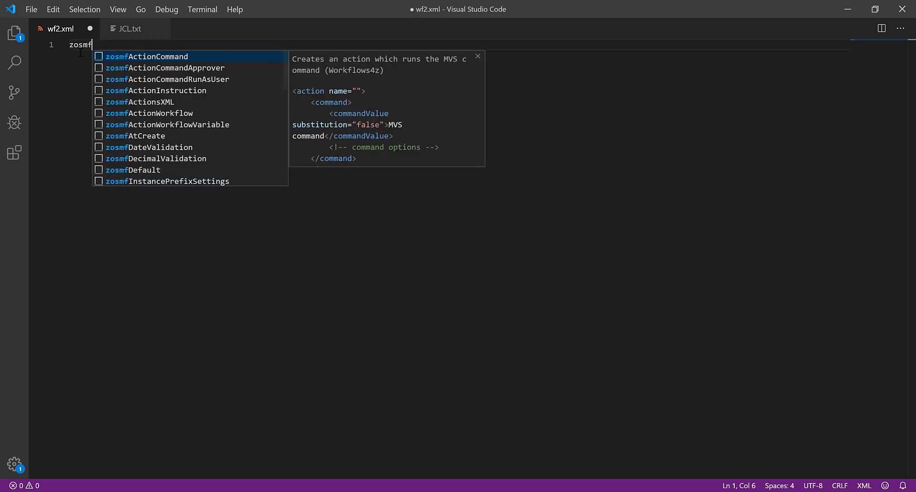
text(w)
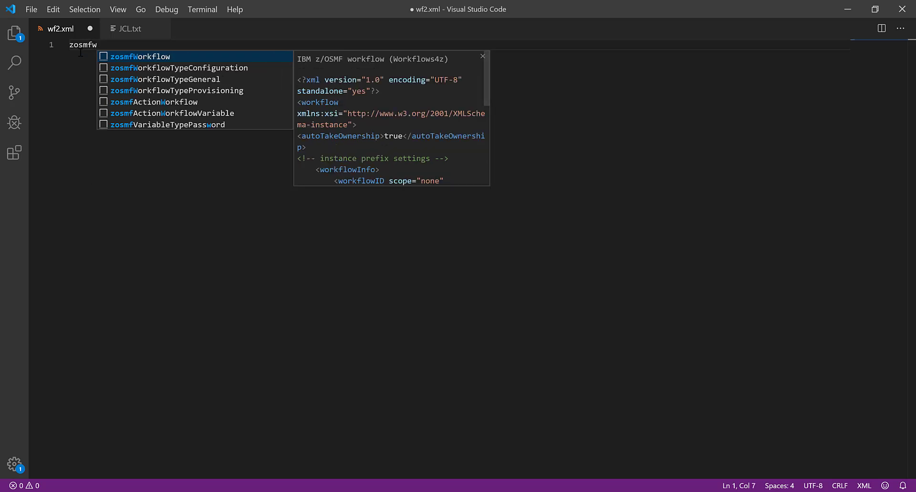
mouse_move(130, 64)
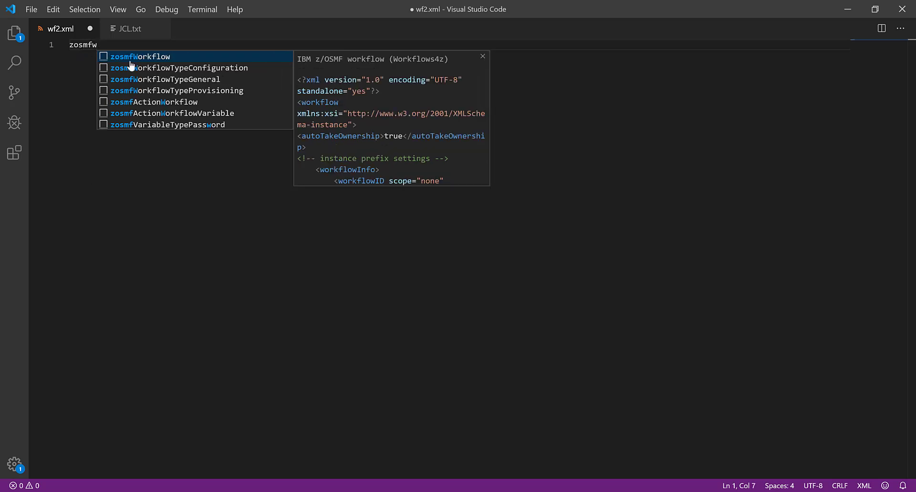
click(140, 56)
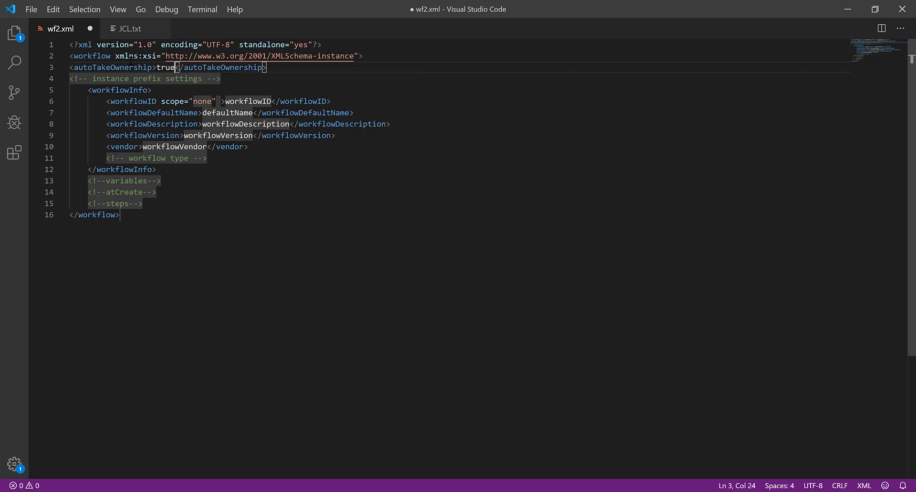
Fill workflowInfo with ID Delete_Ds, system scope, version 1.0 and vendor Broadcom.
click(203, 101)
text(system)
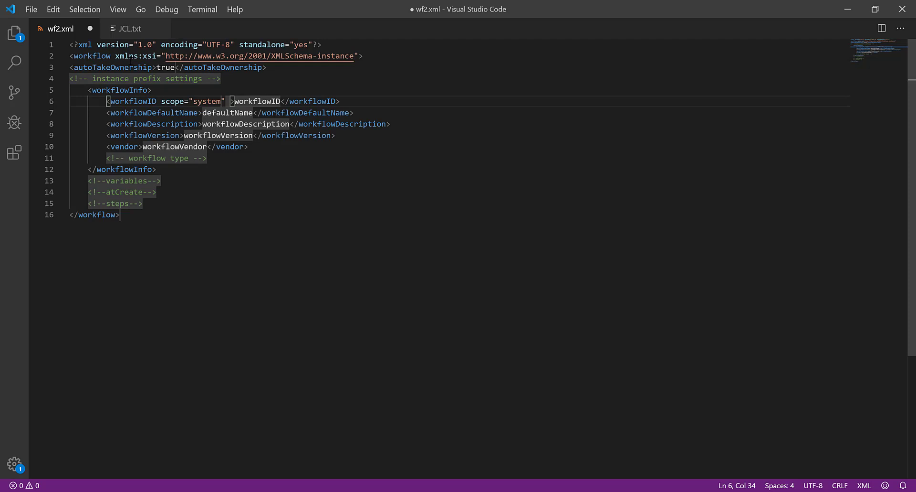
text(Delete_Ds)
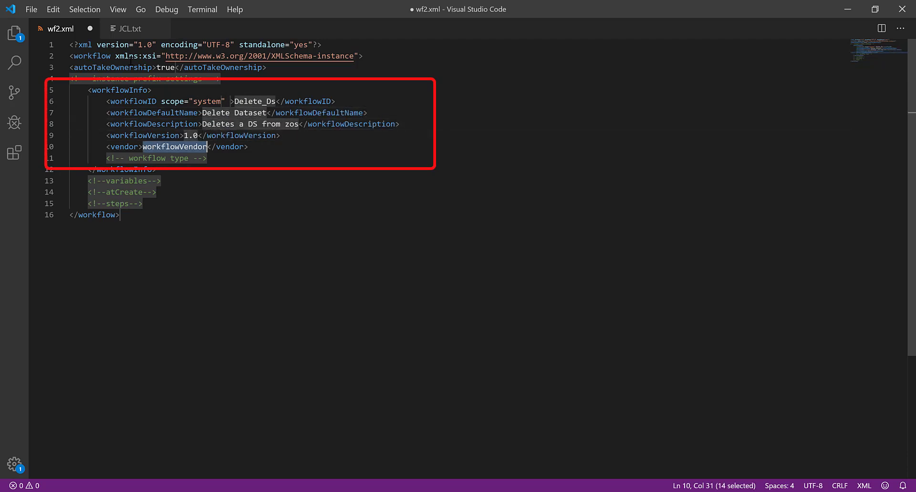
text(Broadcom)
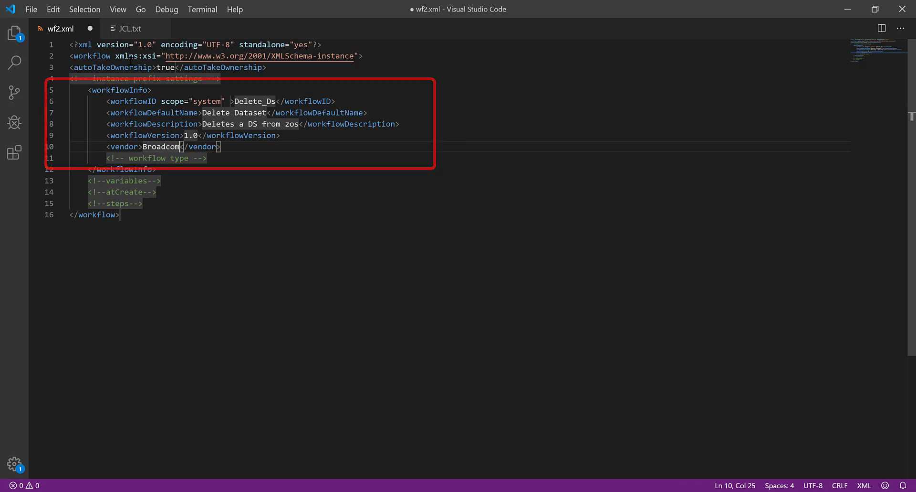
key(Enter)
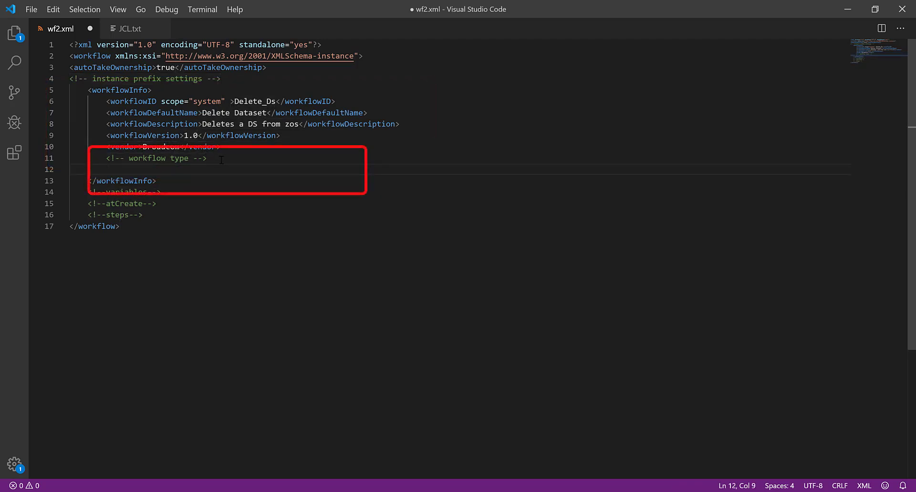
Declare a General workflow type using the zosmfWorkflowTypeGeneral snippet.
text(zosmf)
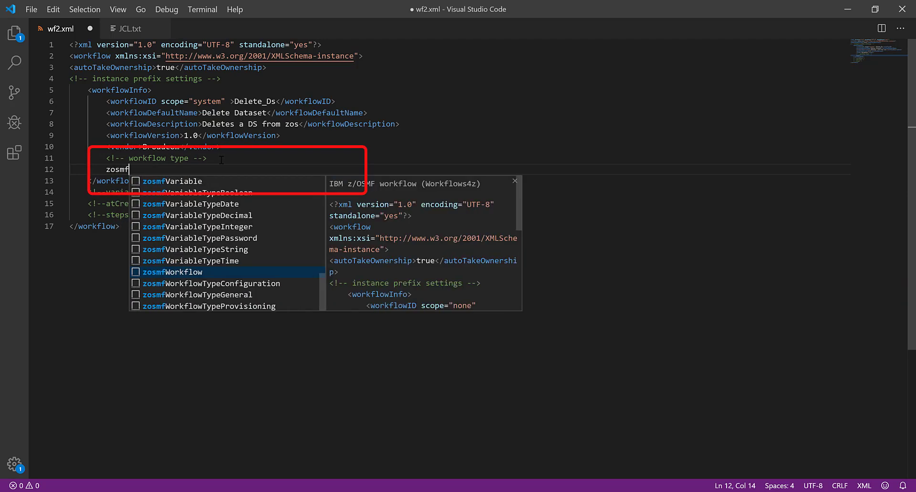
text(wor)
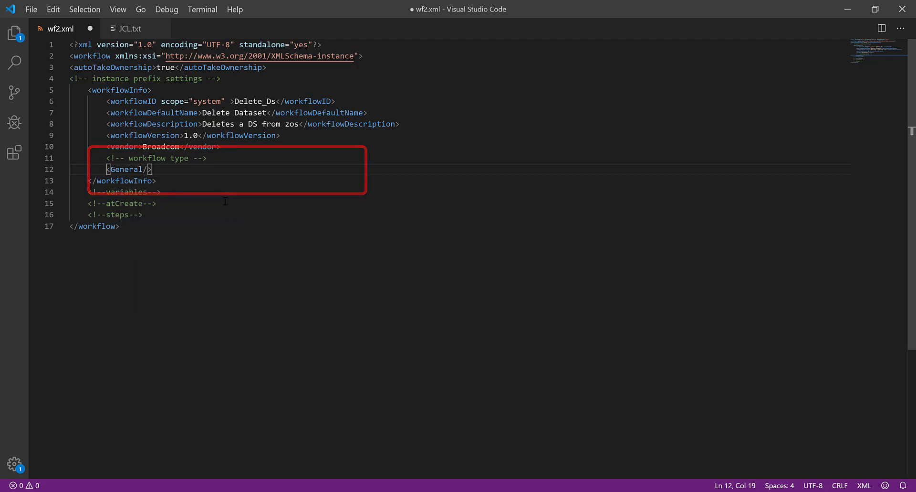
key(Enter)
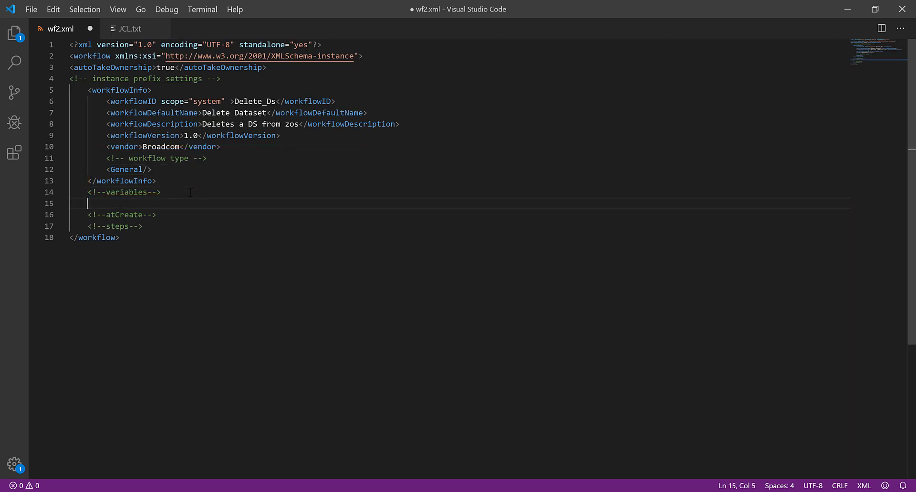
Add public instance variable DSNAME, labelled DS, with a zosmfVariableTypeString block.
text(zosmfv)
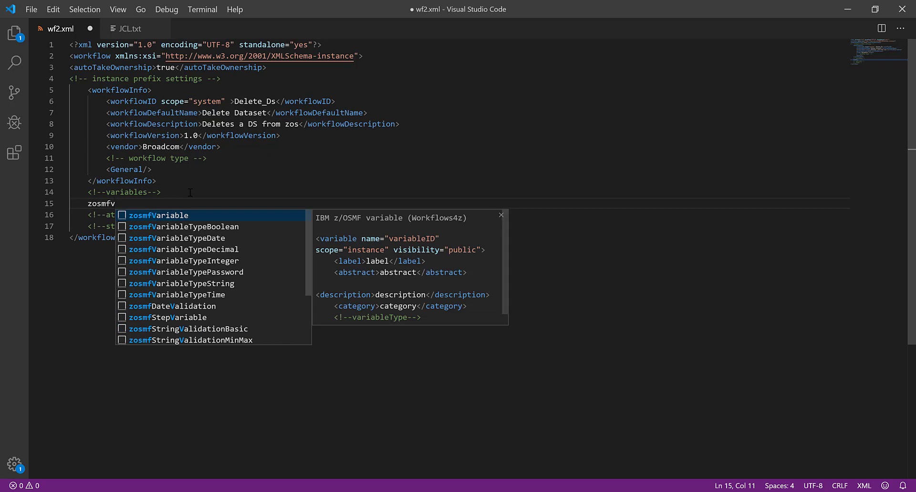
click(157, 215)
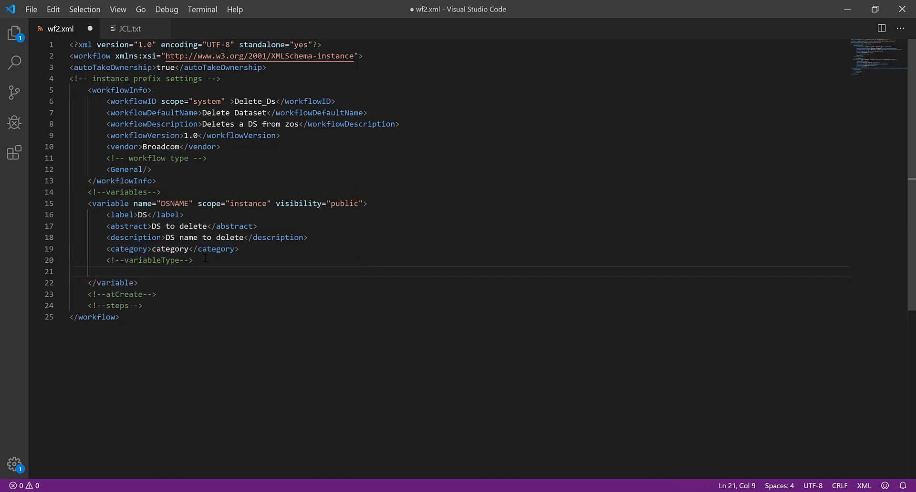
text(varia)
text(zosm)
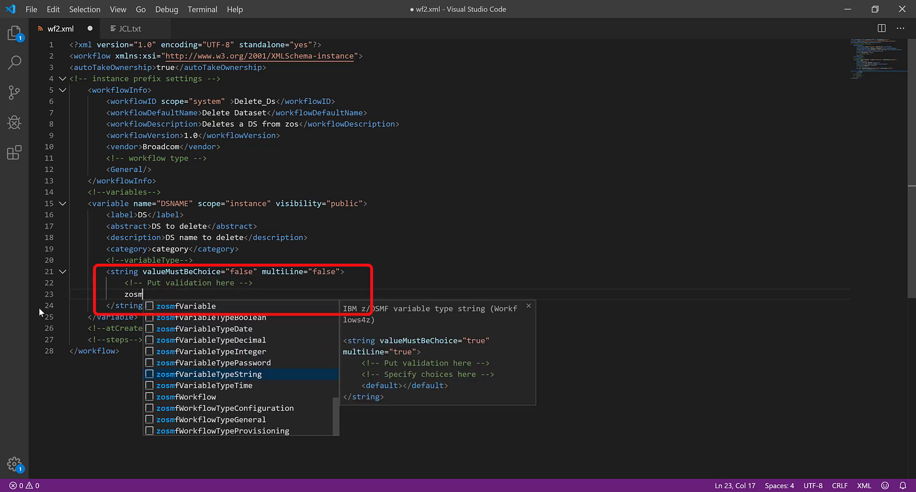
text(f)
text(z)
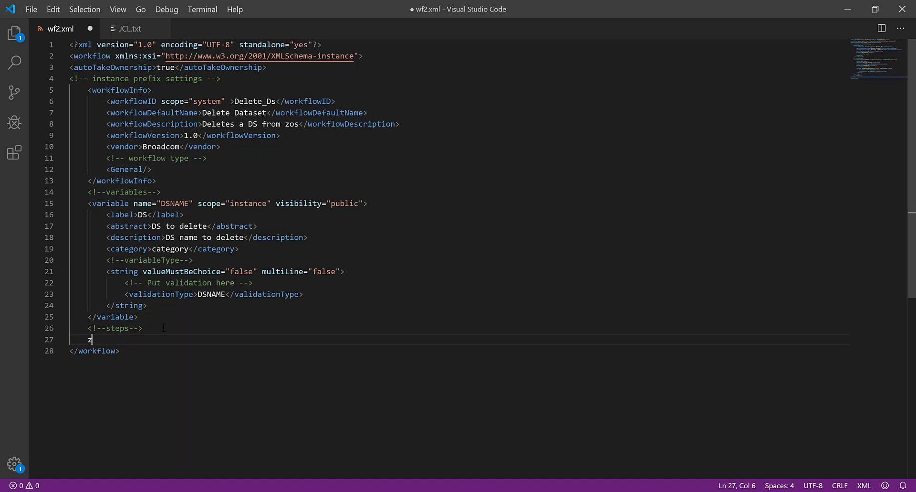
Add required step Step1, 'Step to delete DS', from the zosmfStep snippet.
text(osmfste)
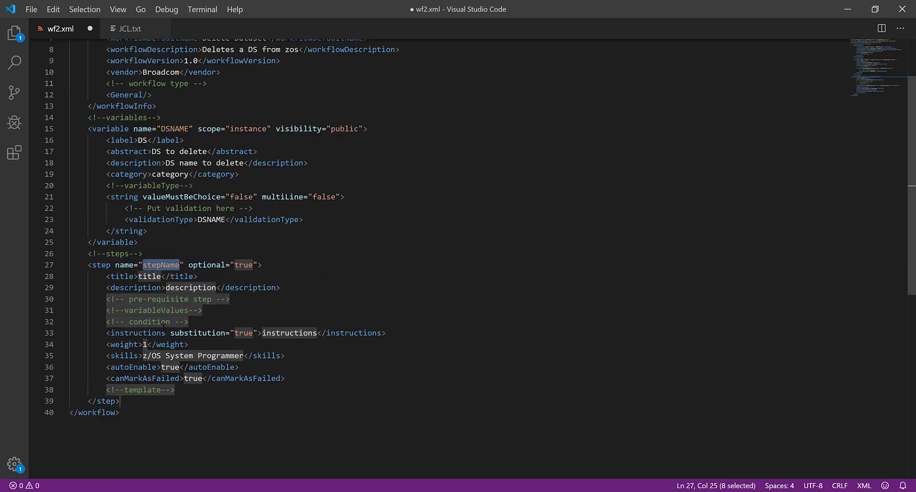
text(Step)
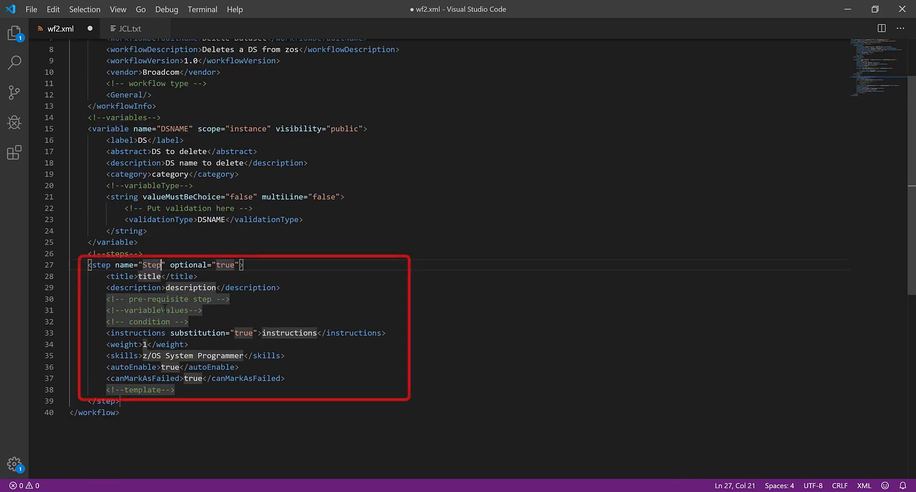
text(1)
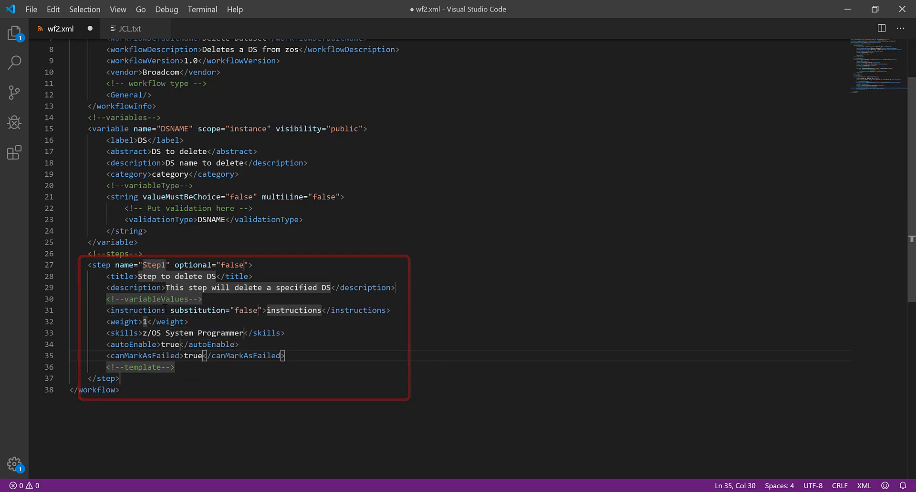
Give Step1 an inline template holding the IDCAMS JCL that deletes DSNAME, and save.
text(zosmf)
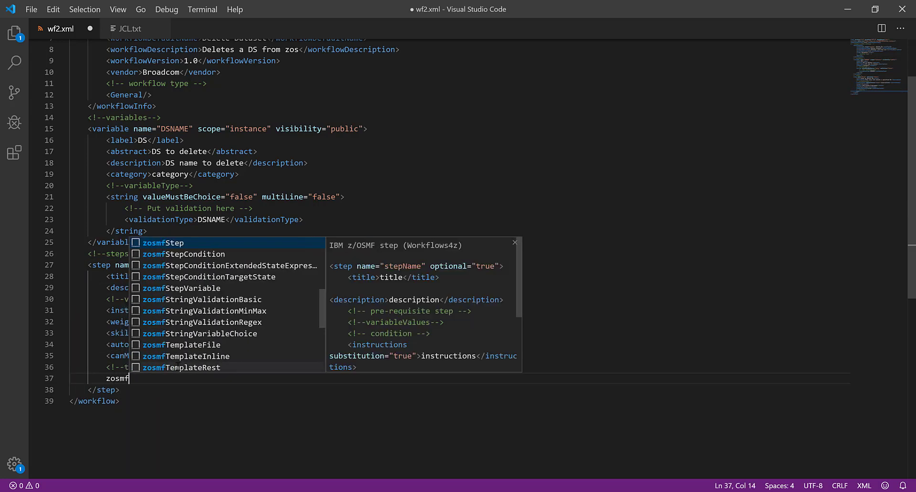
text(te)
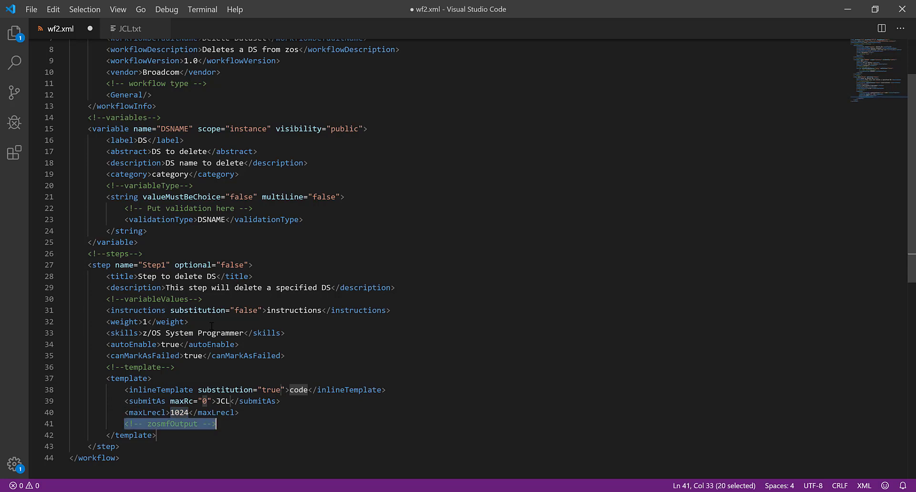
key(Delete)
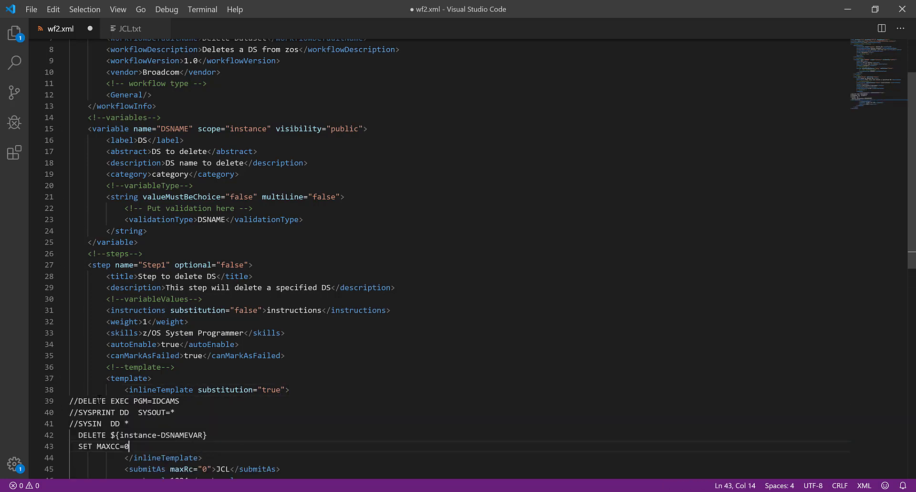
key(ctrl+s)
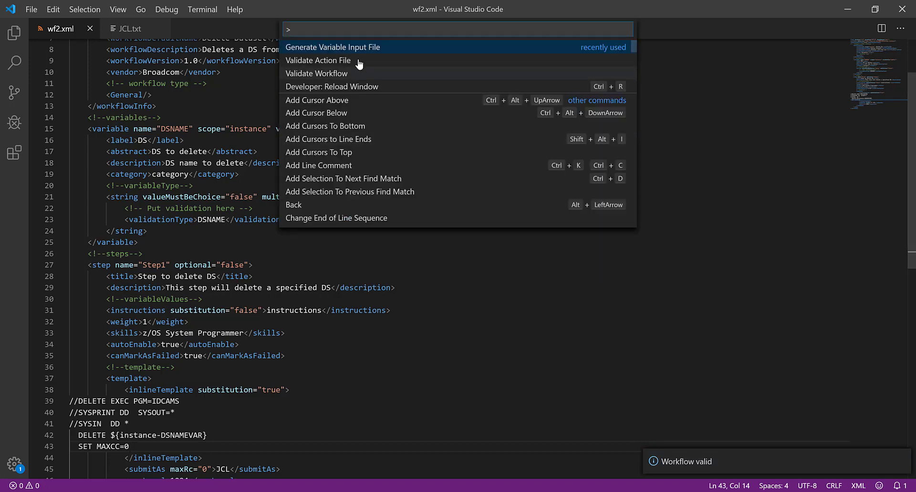
Run Validate Workflow on wf2.xml, reported as a valid workflow.
click(332, 47)
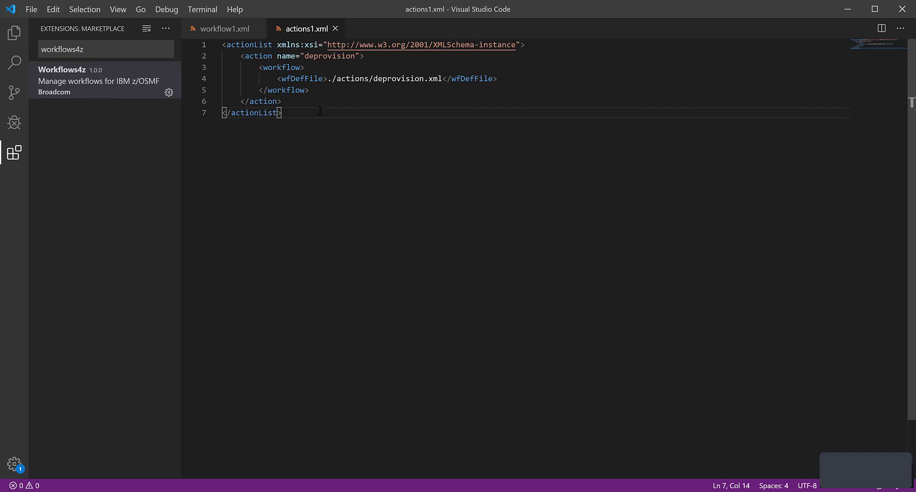
Run Validate Action File on actions1.xml from the Command Palette.
key(ctrl+shift+p)
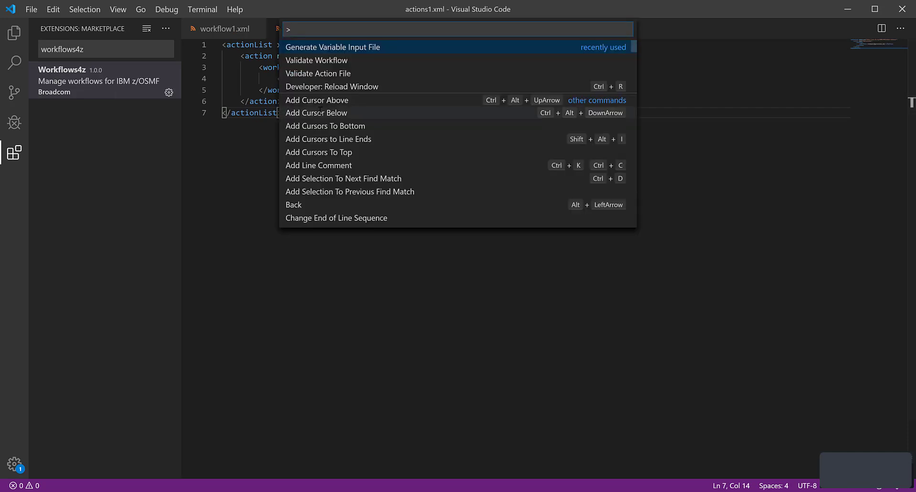
text(validate)
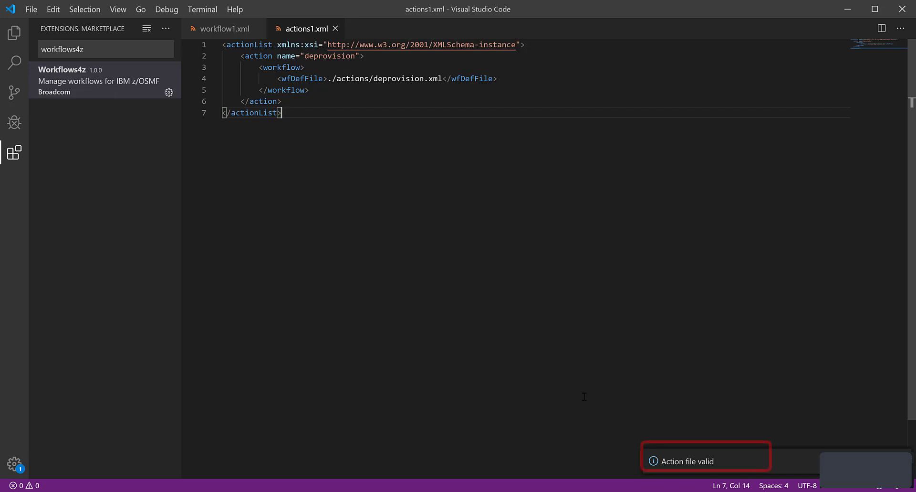
mouse_move(630, 452)
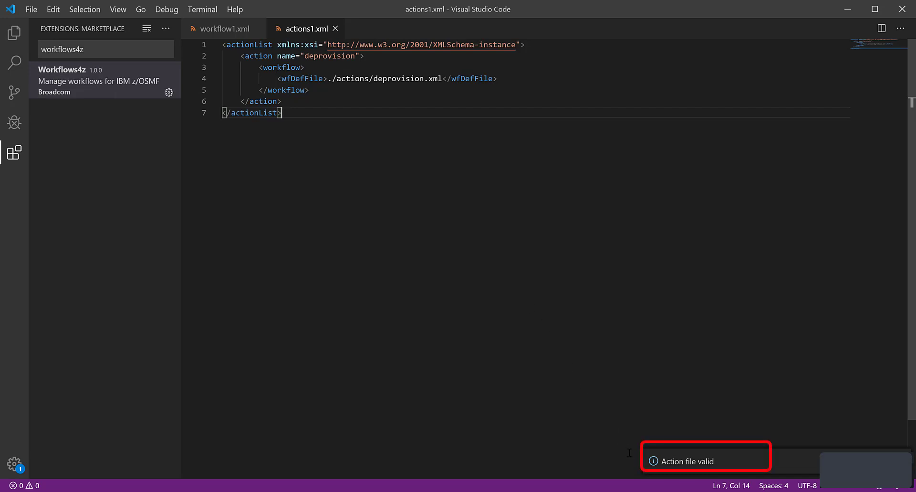